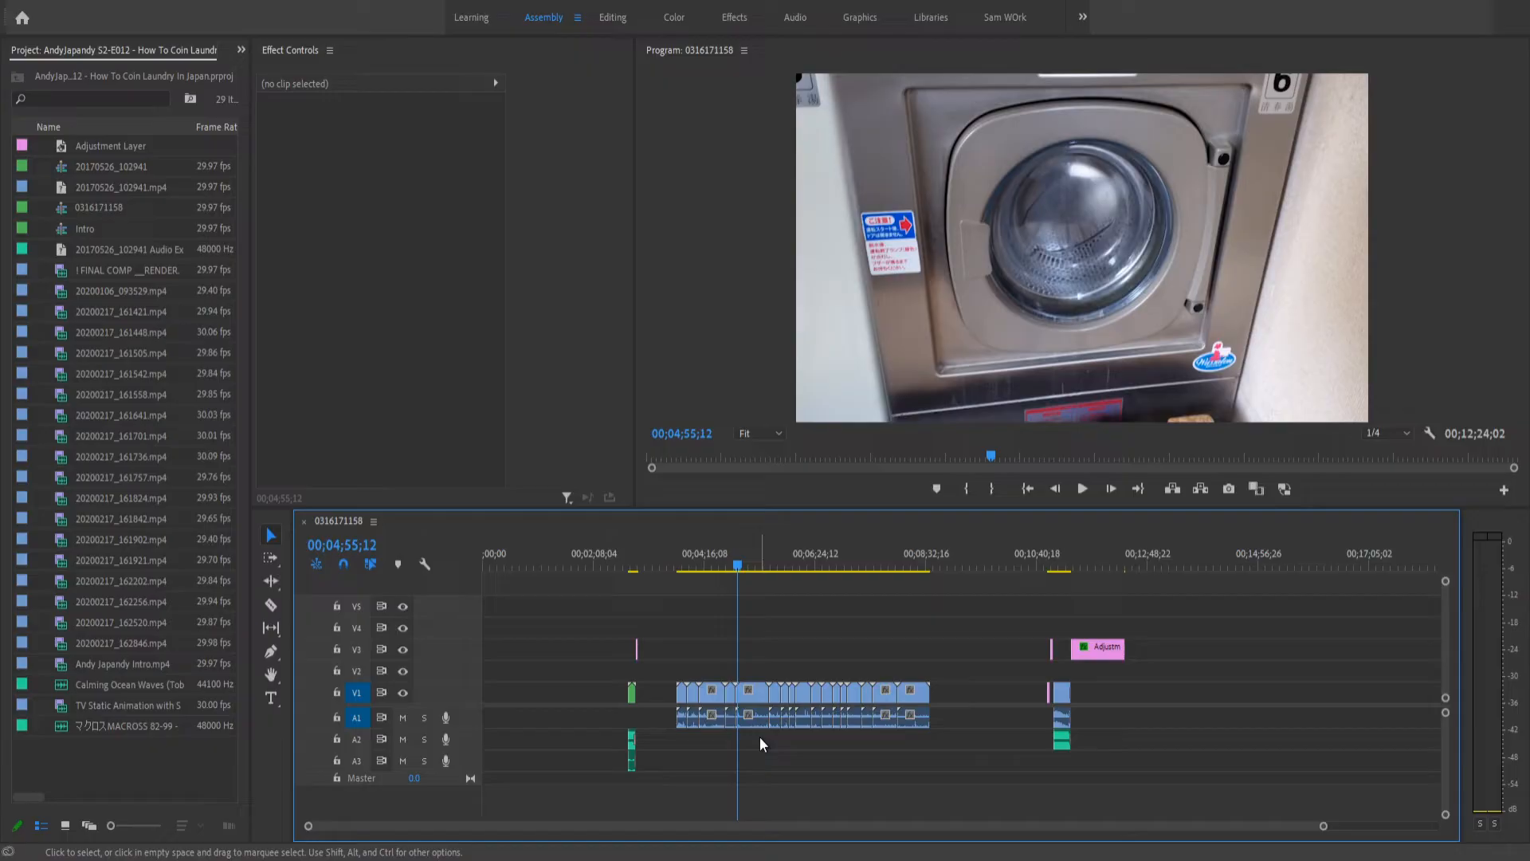
mouse_move(753, 705)
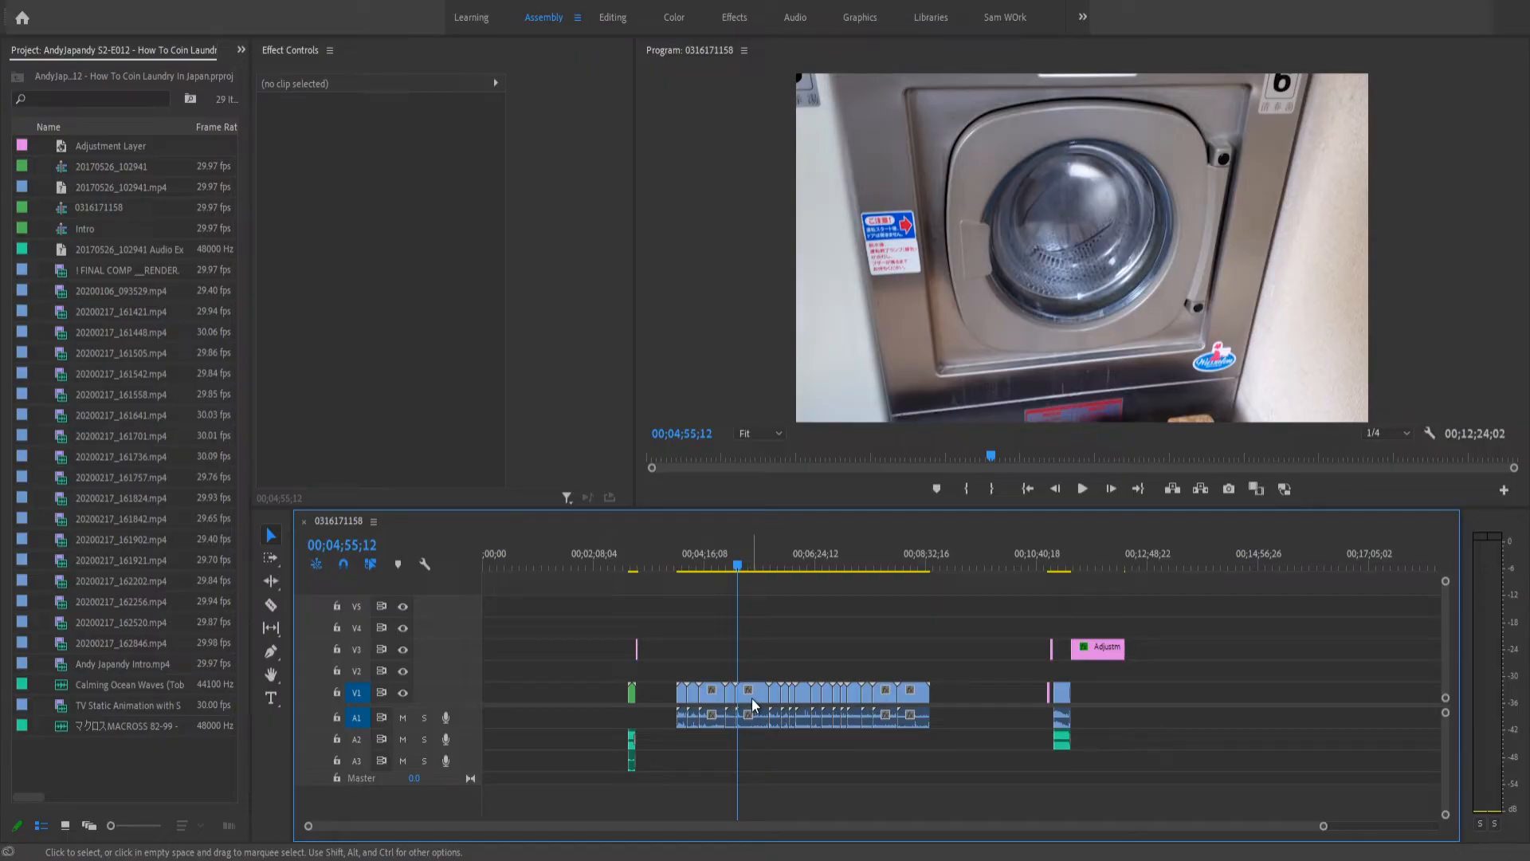